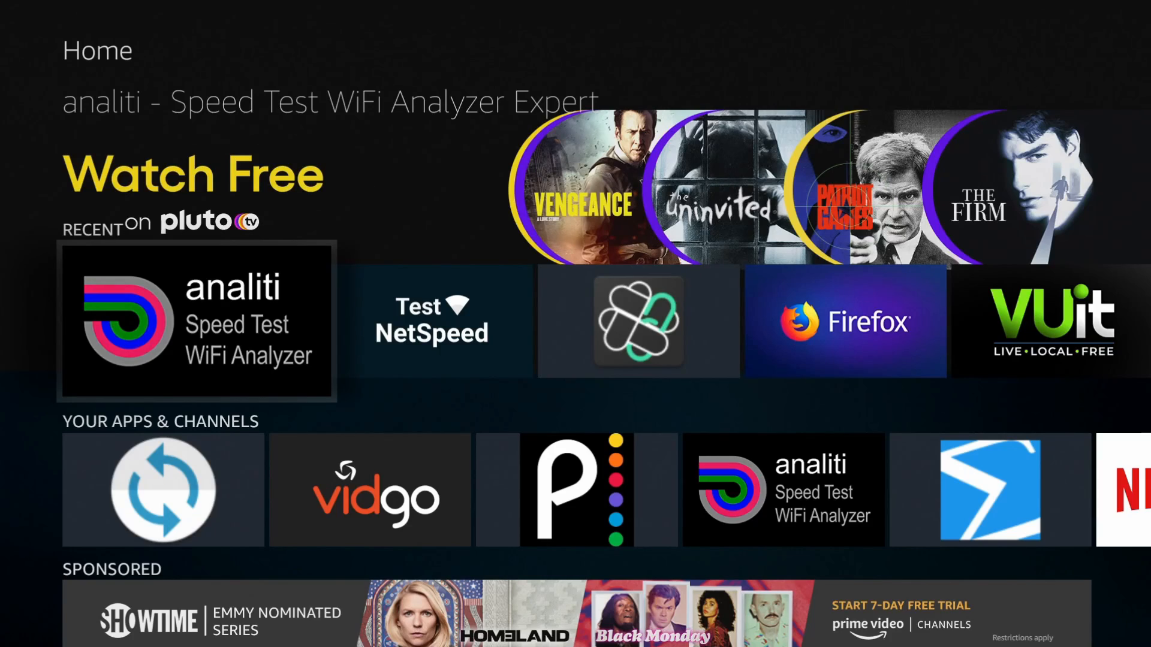
Subscribe to the Triple M channel and turn on notifications for every new video
{"action": "left_click", "coordinate": [196, 323]}
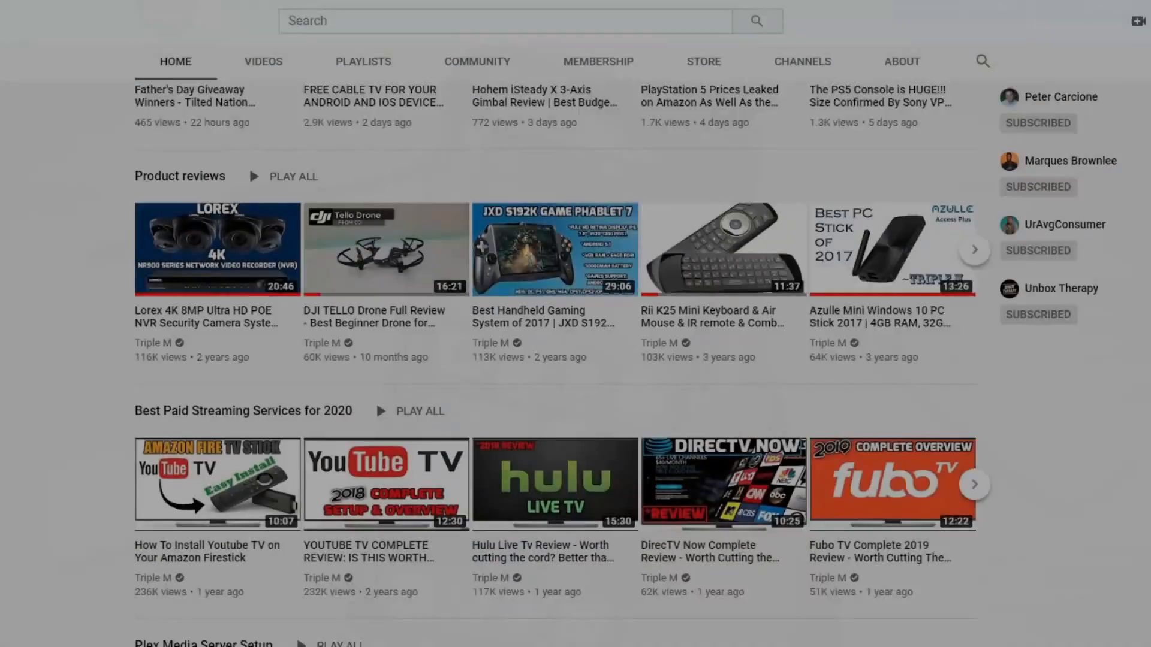
{"action": "scroll", "scroll_direction": "down", "scroll_amount": 3}
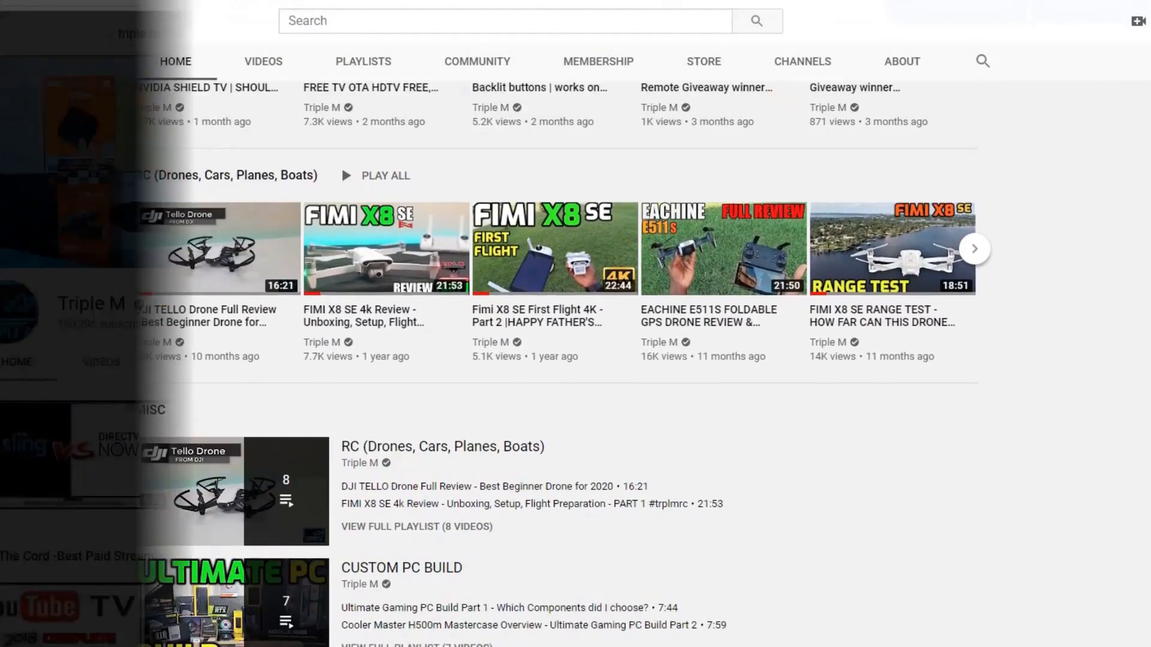
{"action": "scroll", "scroll_direction": "up", "scroll_amount": 3}
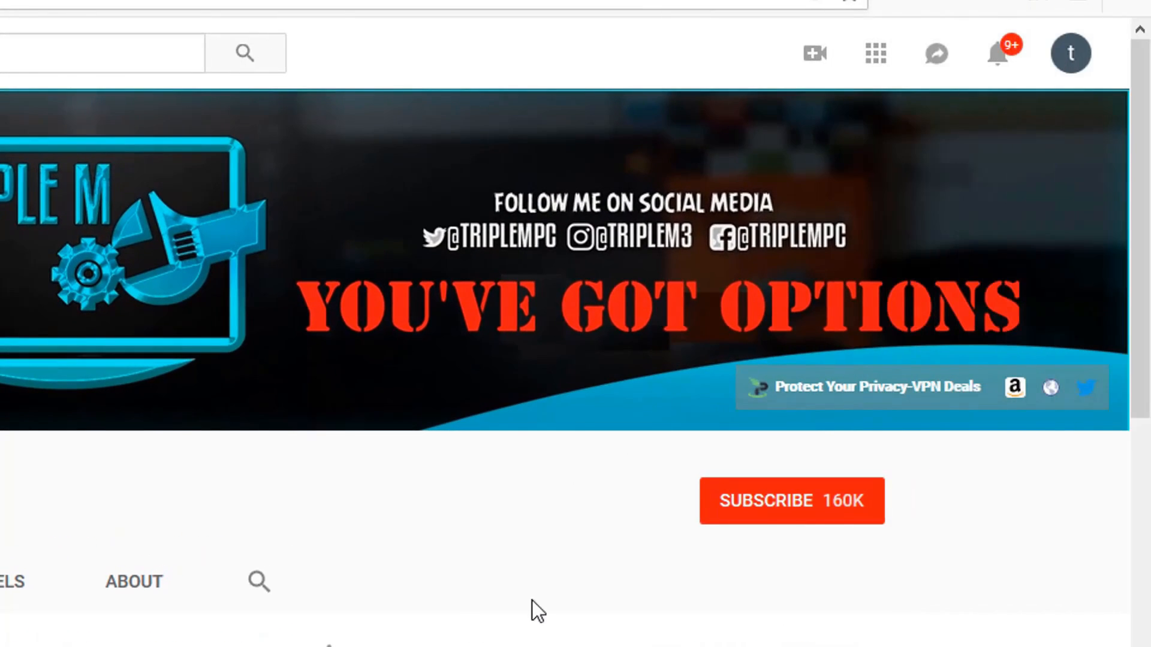
{"action": "left_click", "coordinate": [791, 502]}
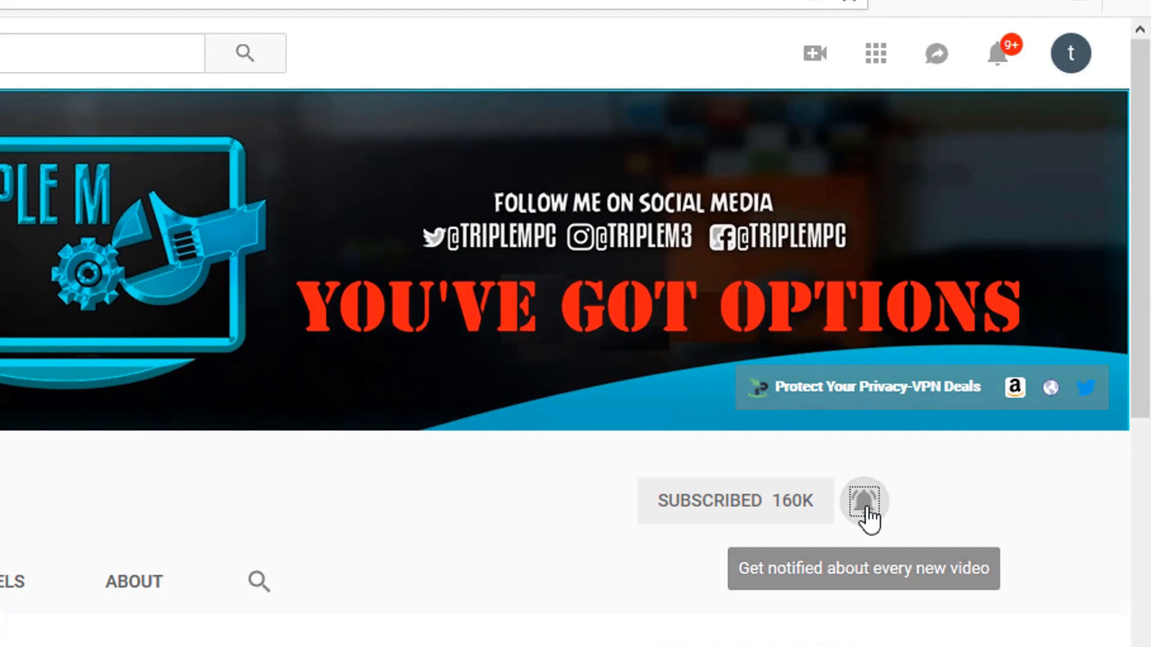
{"action": "left_click", "coordinate": [864, 501]}
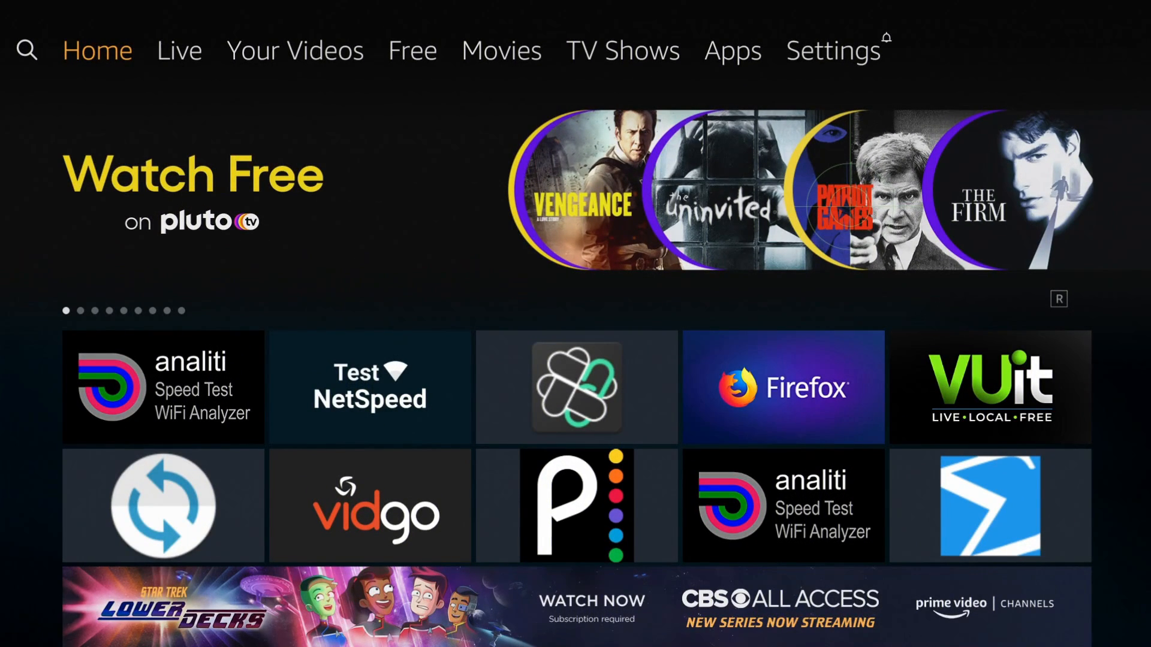
Search 'ana' on Fire TV and launch analiti Speed Test WiFi Analyzer showing 182 down, 23 up
{"action": "left_click", "coordinate": [27, 50]}
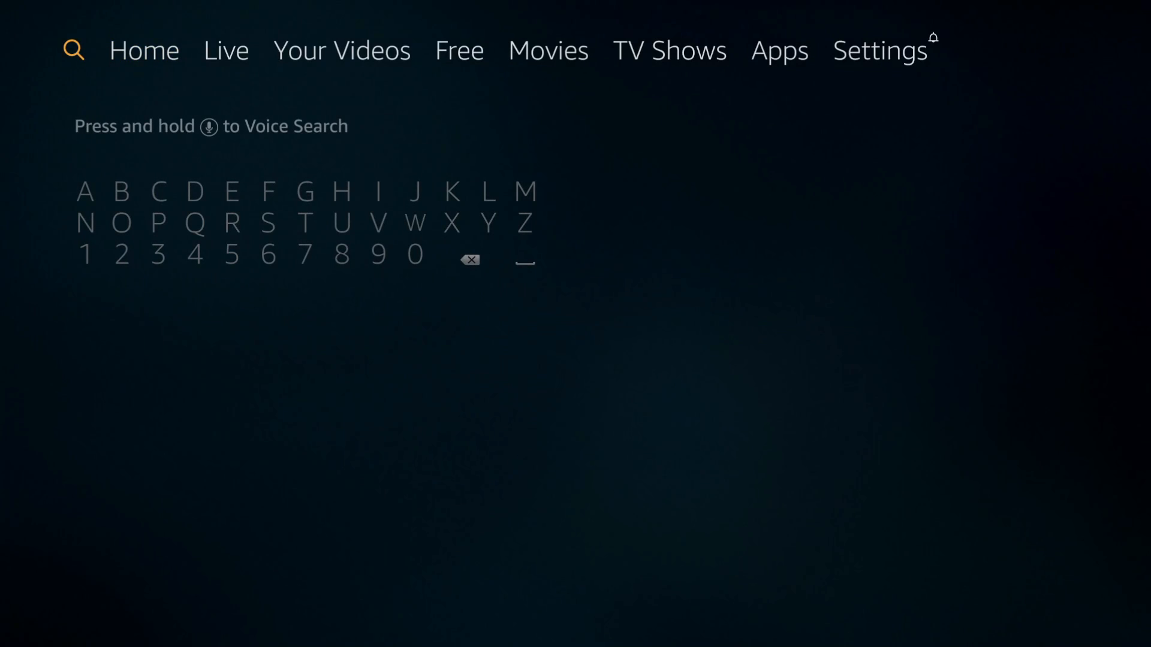
{"action": "left_click", "coordinate": [84, 192]}
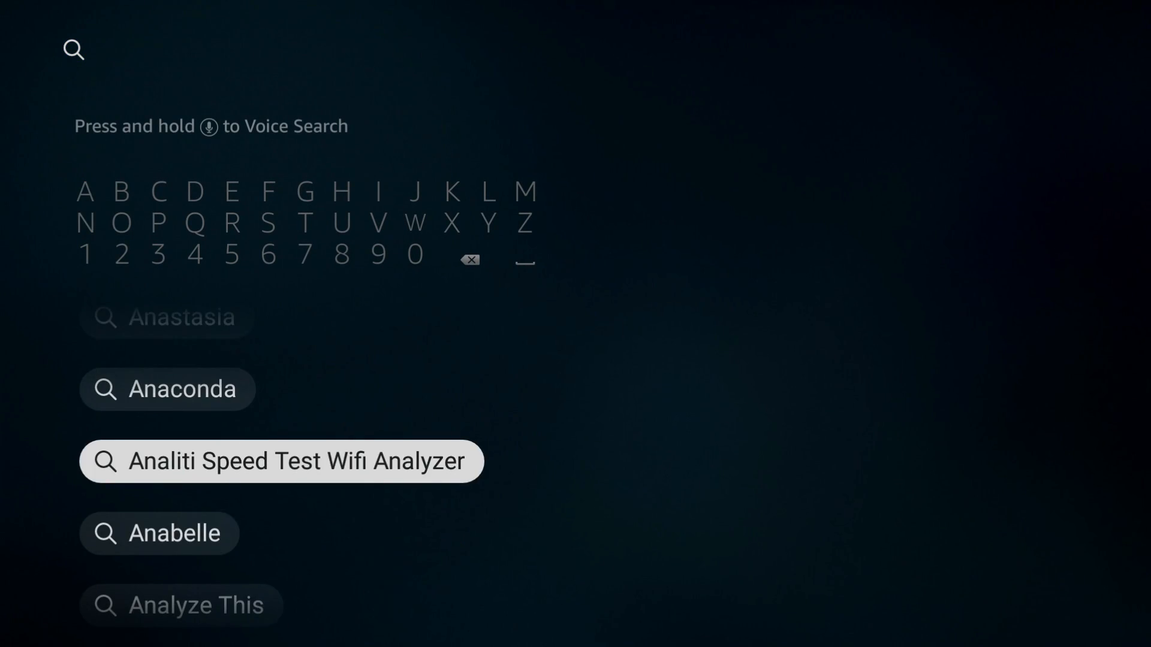
{"action": "left_click", "coordinate": [281, 461]}
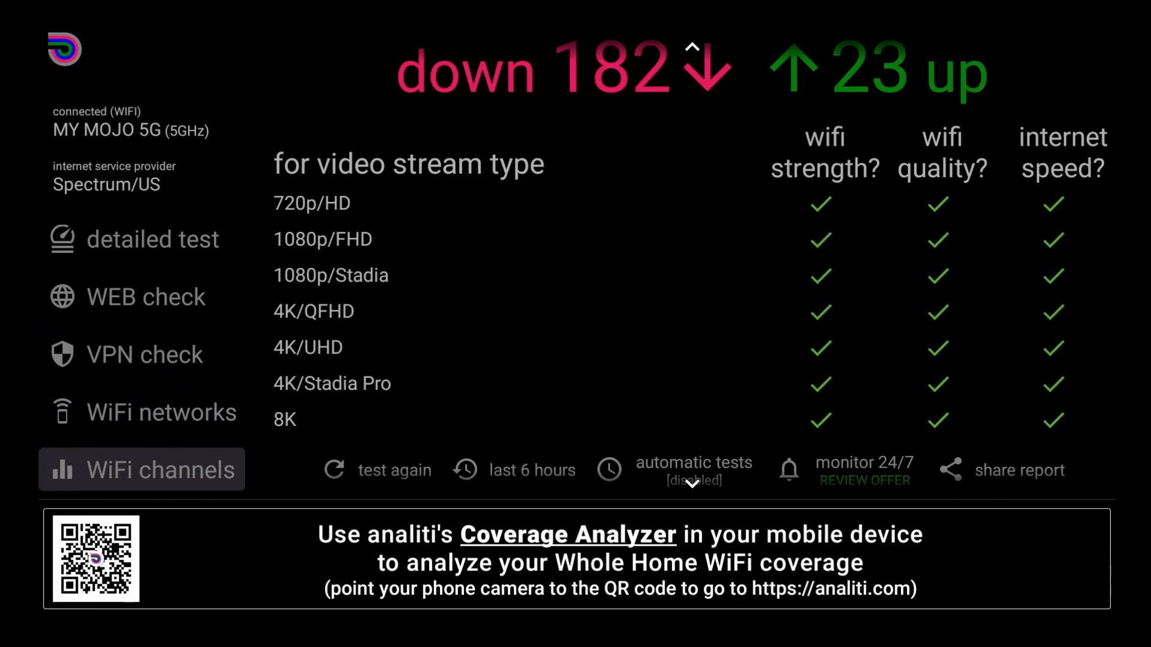
{"action": "left_click", "coordinate": [142, 470]}
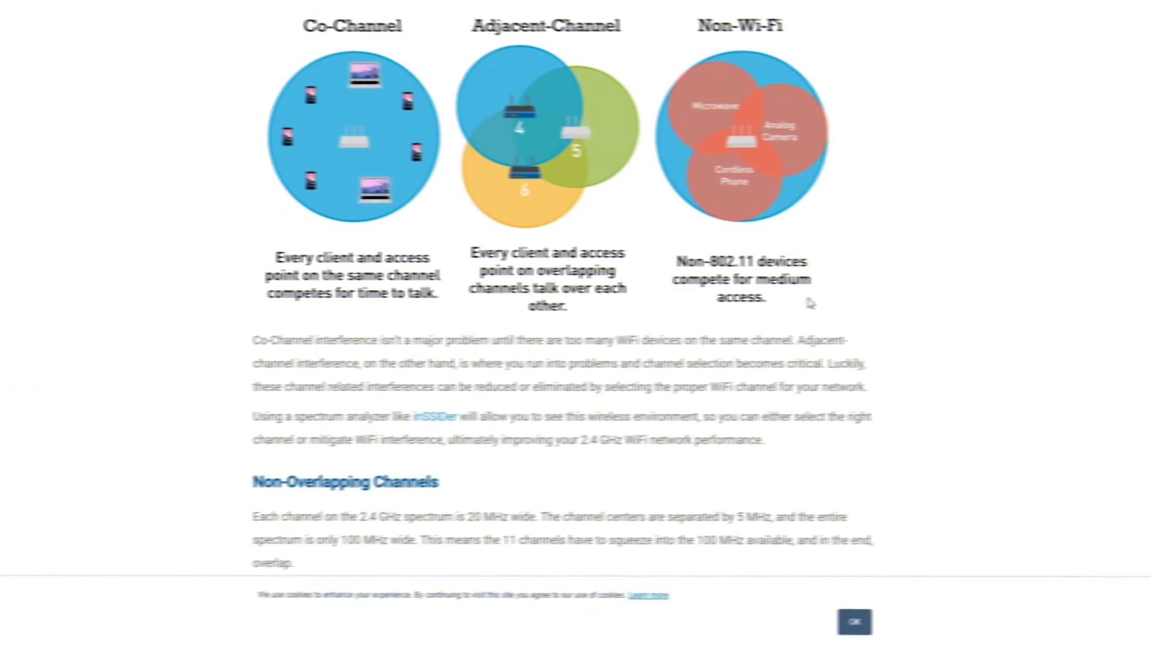
{"action": "scroll", "scroll_direction": "up", "scroll_amount": 3}
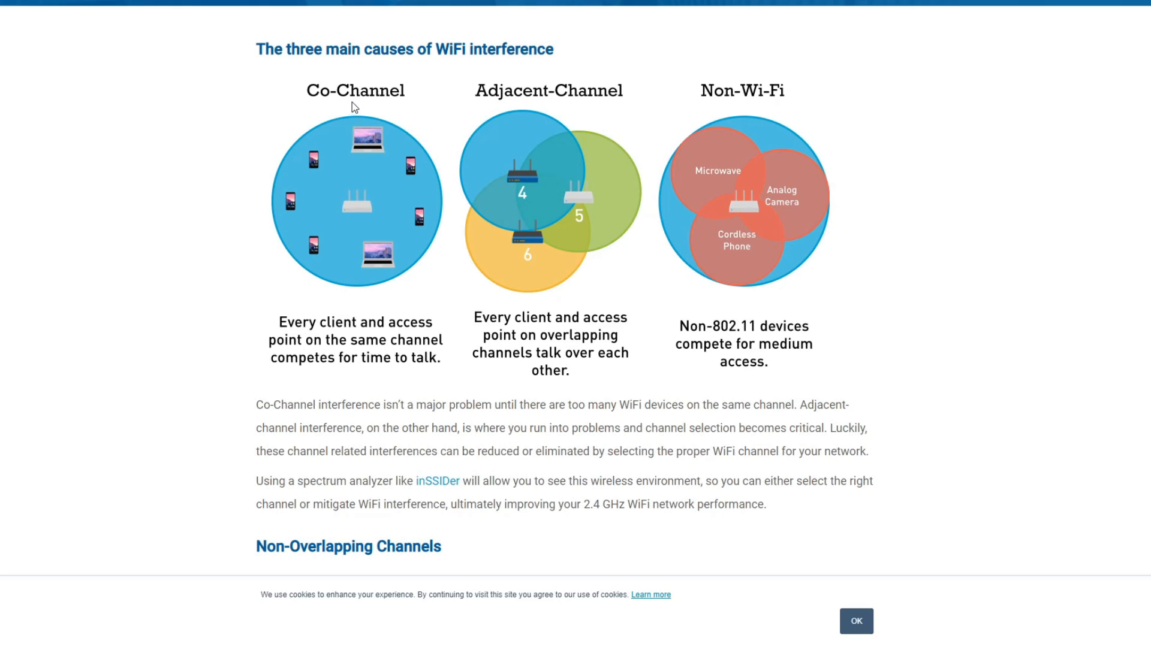
{"action": "mouse_move", "coordinate": [352, 103]}
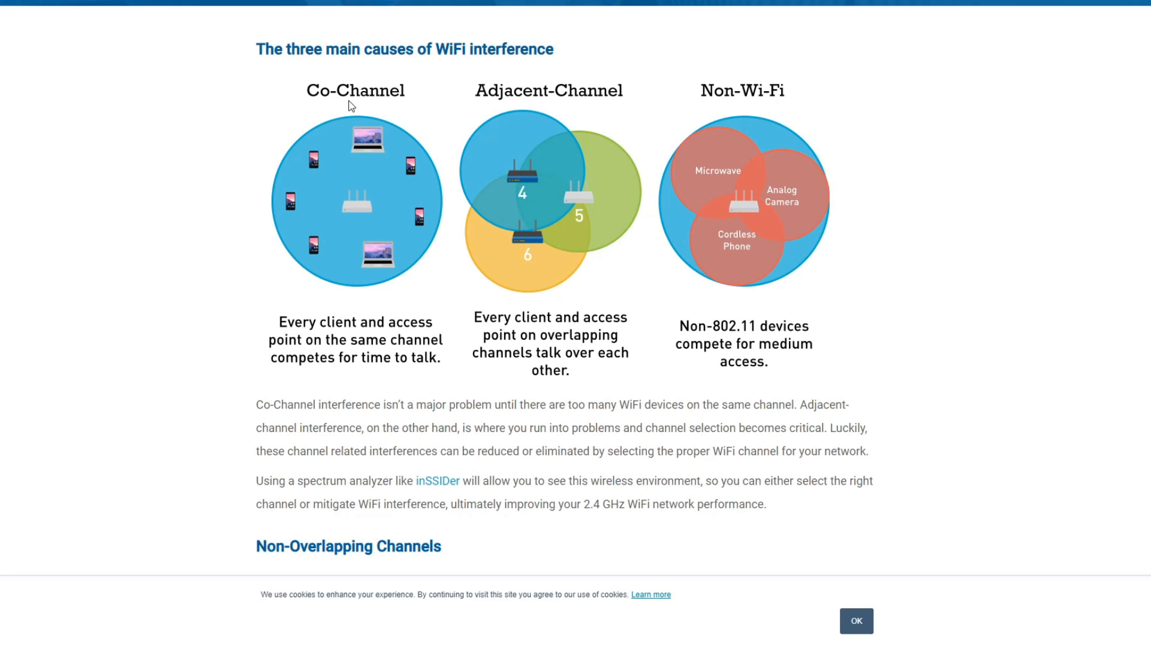
{"action": "mouse_move", "coordinate": [515, 138]}
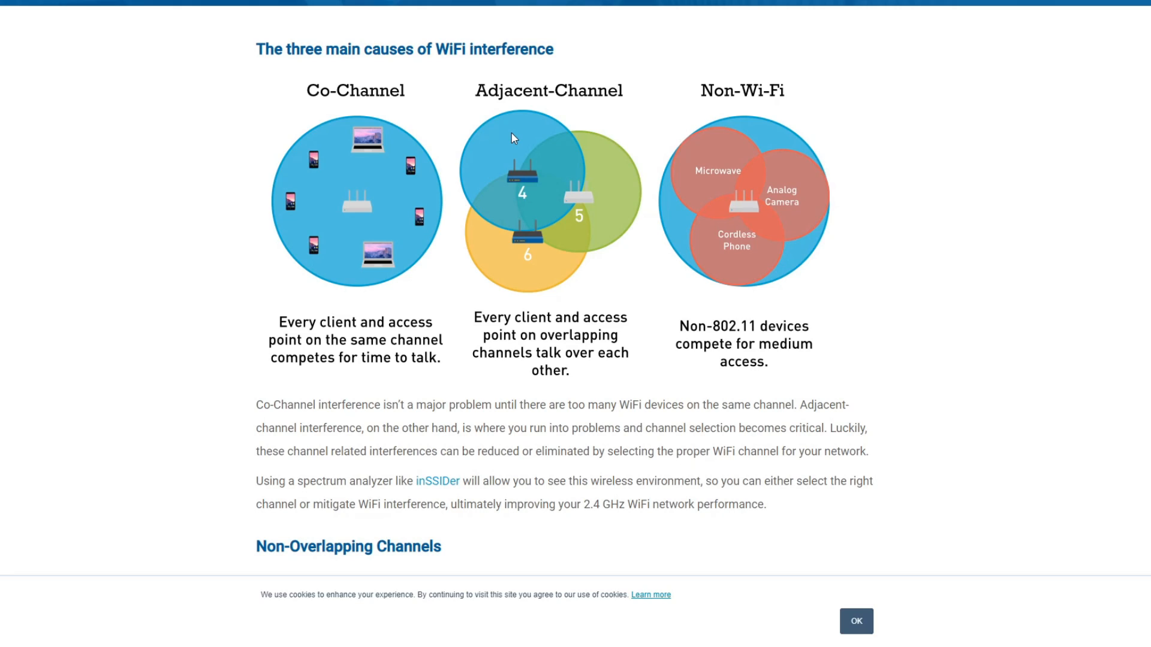
{"action": "mouse_move", "coordinate": [737, 181]}
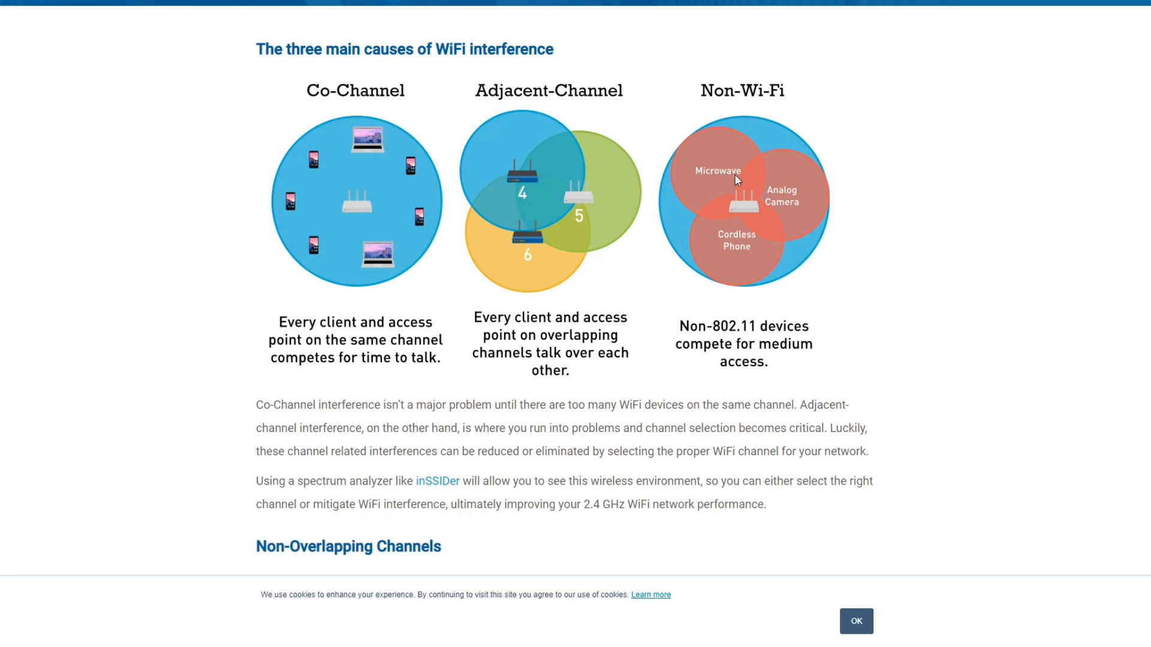
{"action": "mouse_move", "coordinate": [619, 215]}
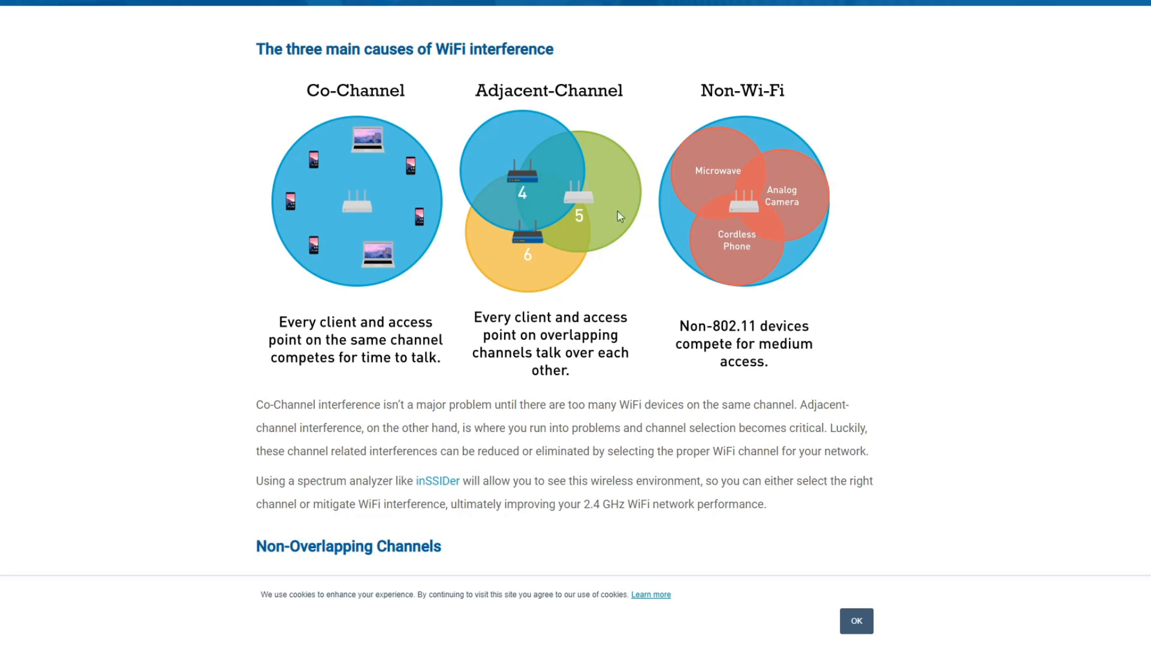
{"action": "mouse_move", "coordinate": [739, 285]}
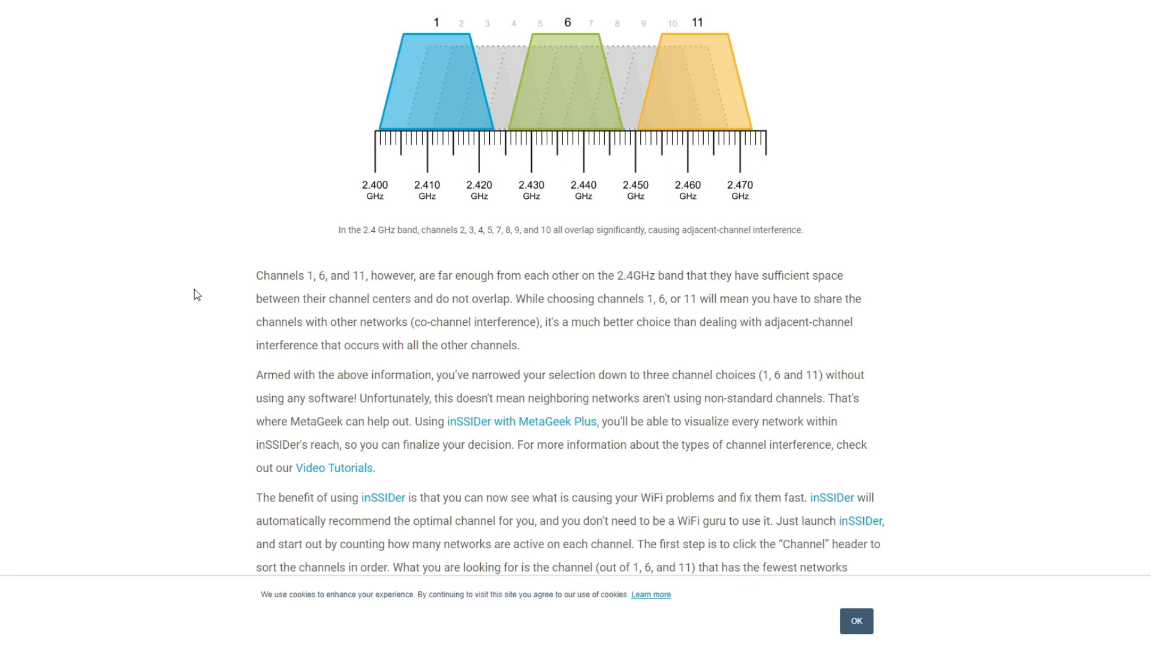
{"action": "mouse_move", "coordinate": [246, 298]}
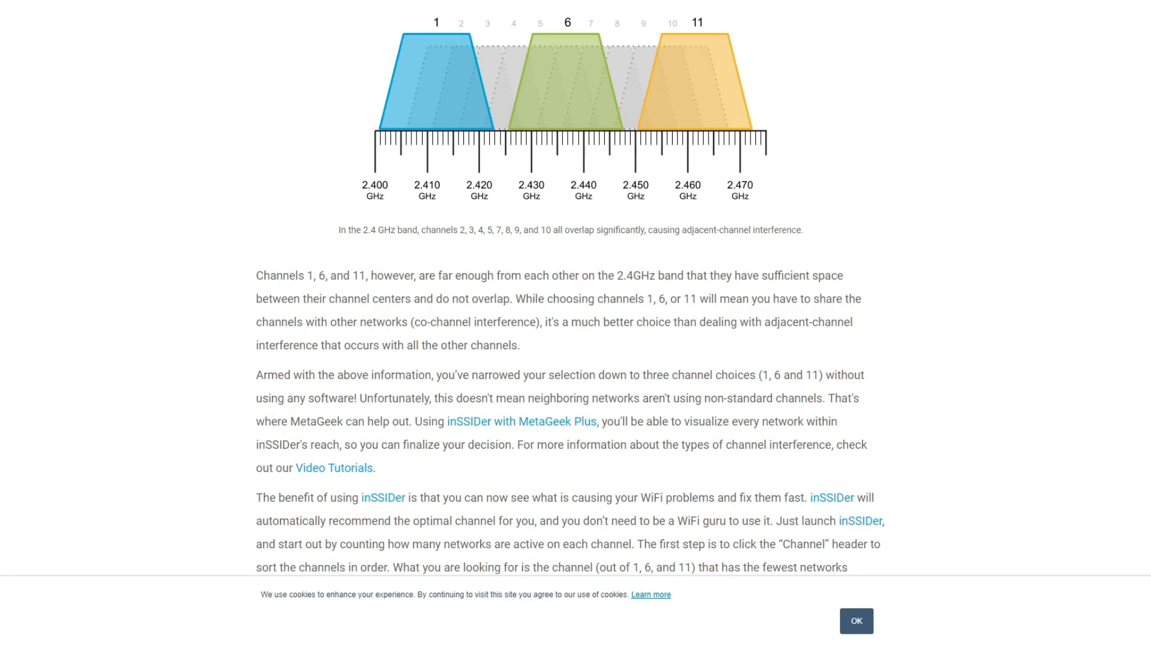
{"action": "mouse_move", "coordinate": [829, 157]}
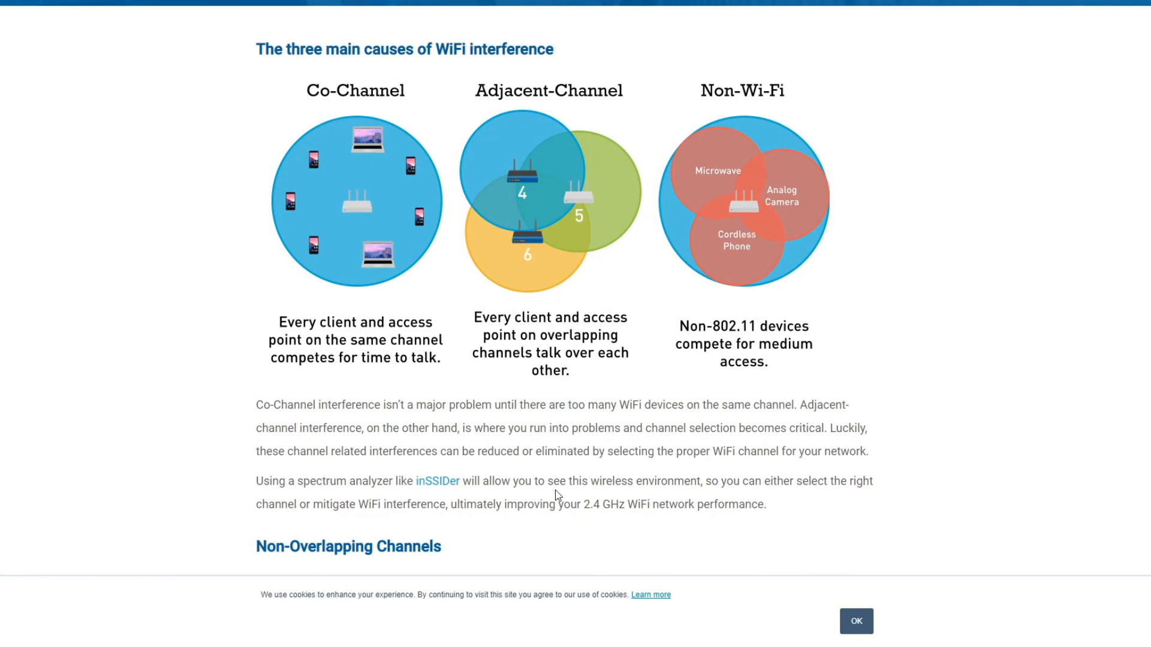
{"action": "mouse_move", "coordinate": [413, 322]}
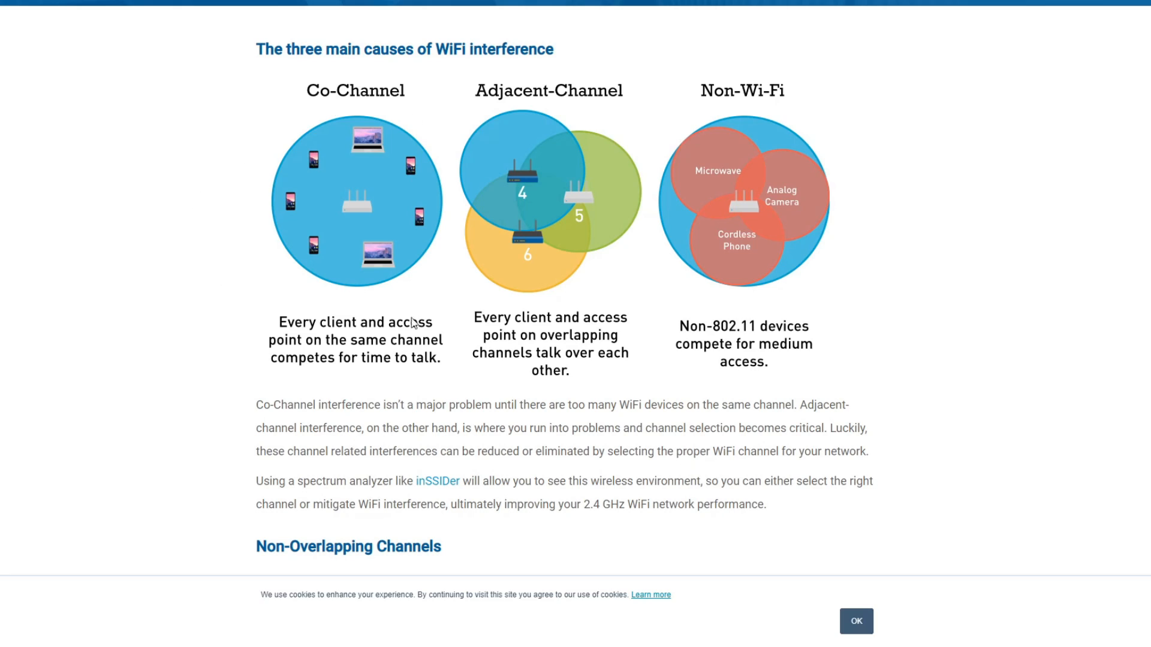
{"action": "mouse_move", "coordinate": [396, 398]}
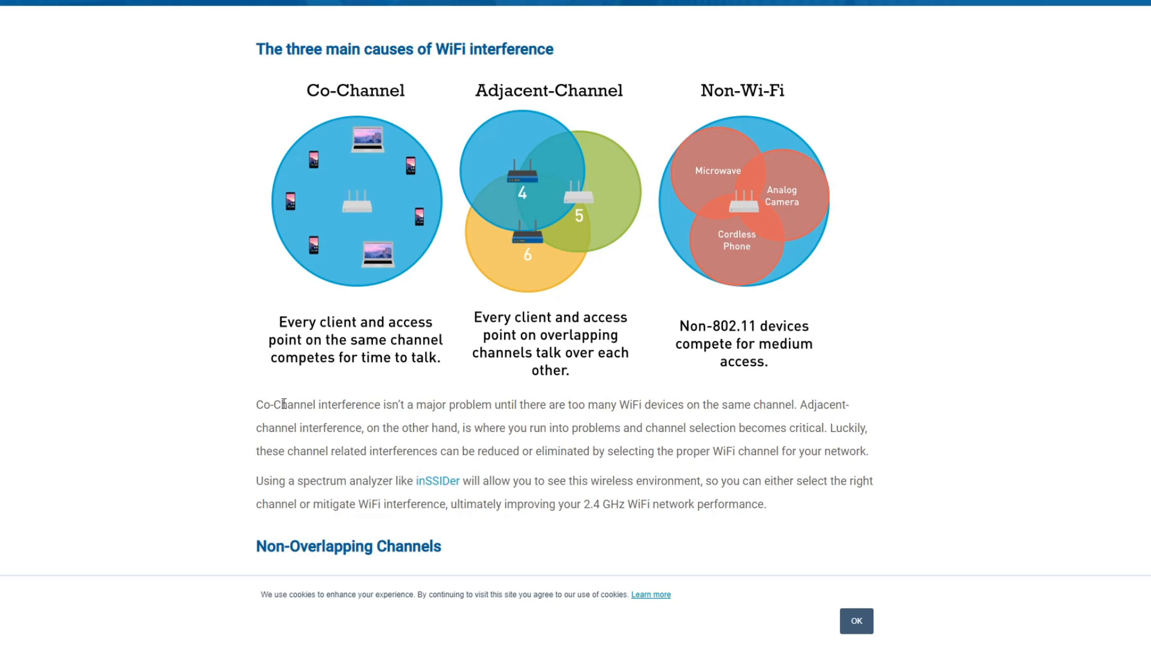
{"action": "mouse_move", "coordinate": [384, 360]}
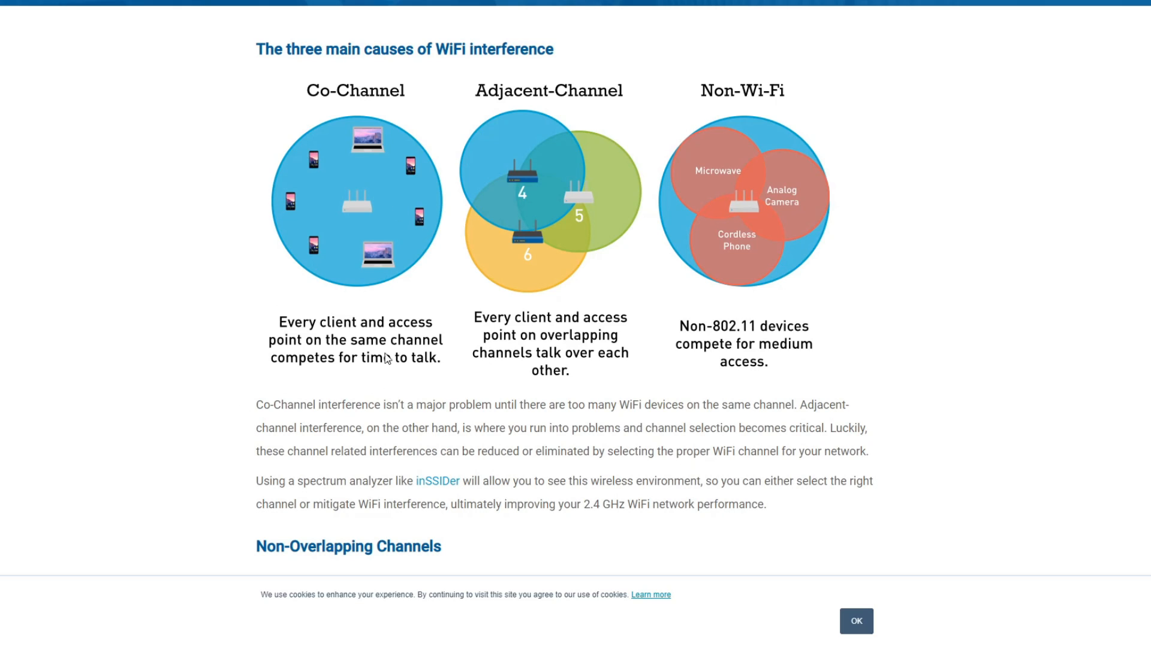
{"action": "mouse_move", "coordinate": [649, 128]}
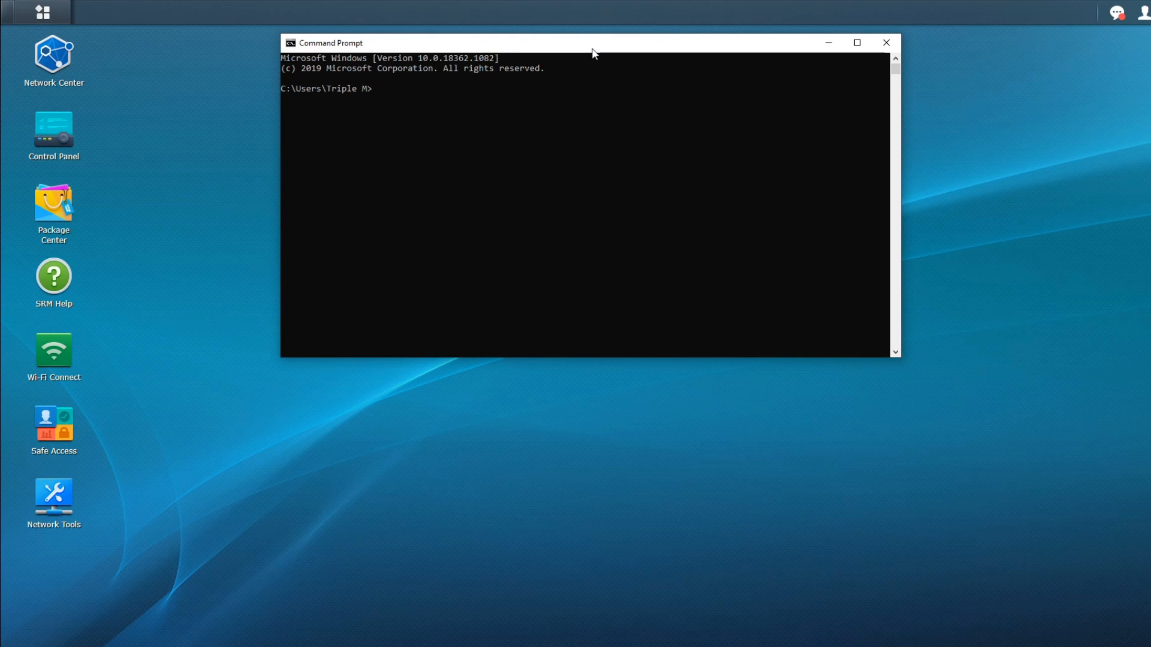
Run ipconfig in Command Prompt to read the default gateway 192.168.1.1
{"action": "type", "text": "IPCONFI"}
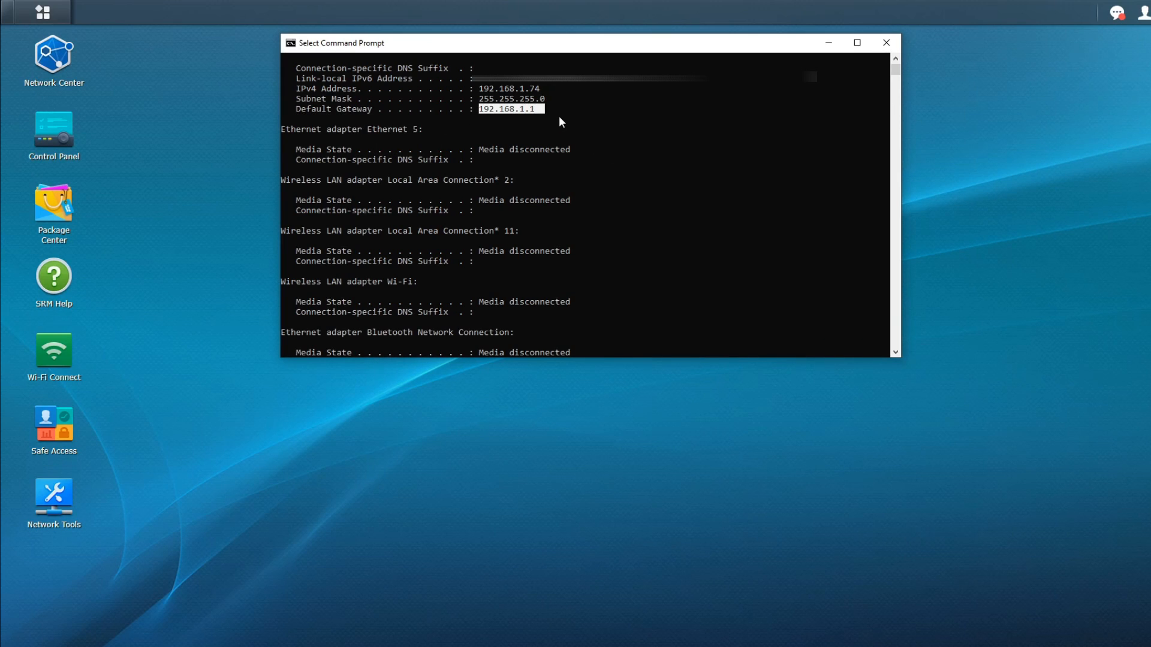
{"action": "mouse_move", "coordinate": [555, 110]}
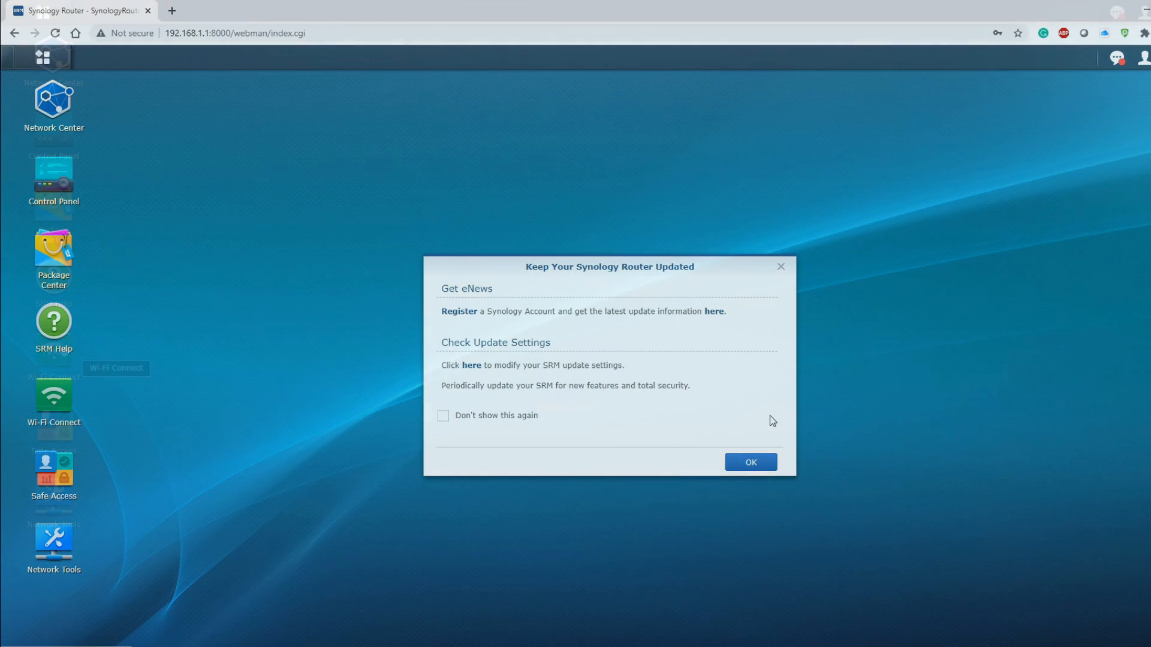
Dismiss the update notice and set the 5GHz network to channel 108 in Wi-Fi Connect wireless settings
{"action": "left_click", "coordinate": [749, 462]}
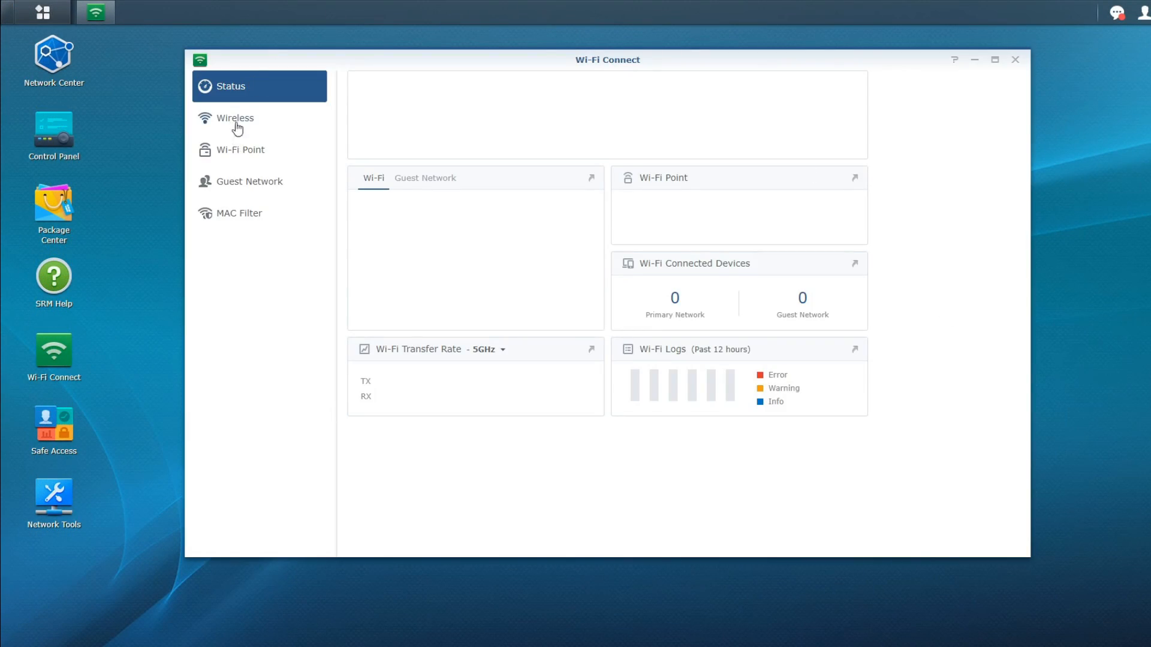
{"action": "left_click", "coordinate": [235, 117]}
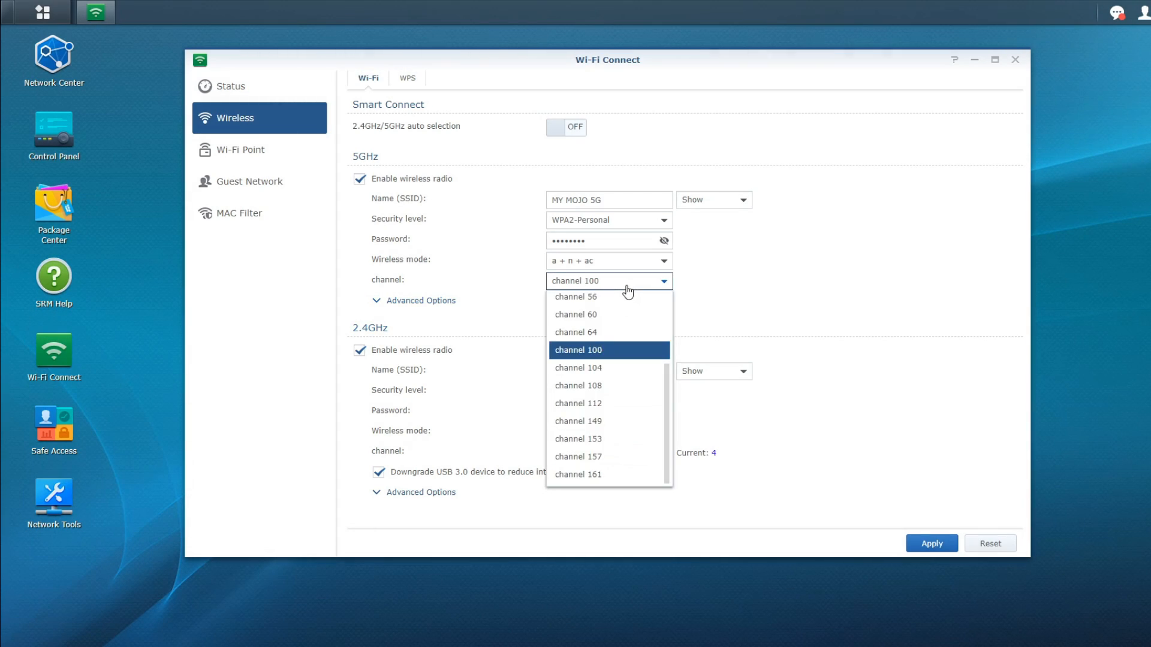
{"action": "left_click", "coordinate": [577, 350]}
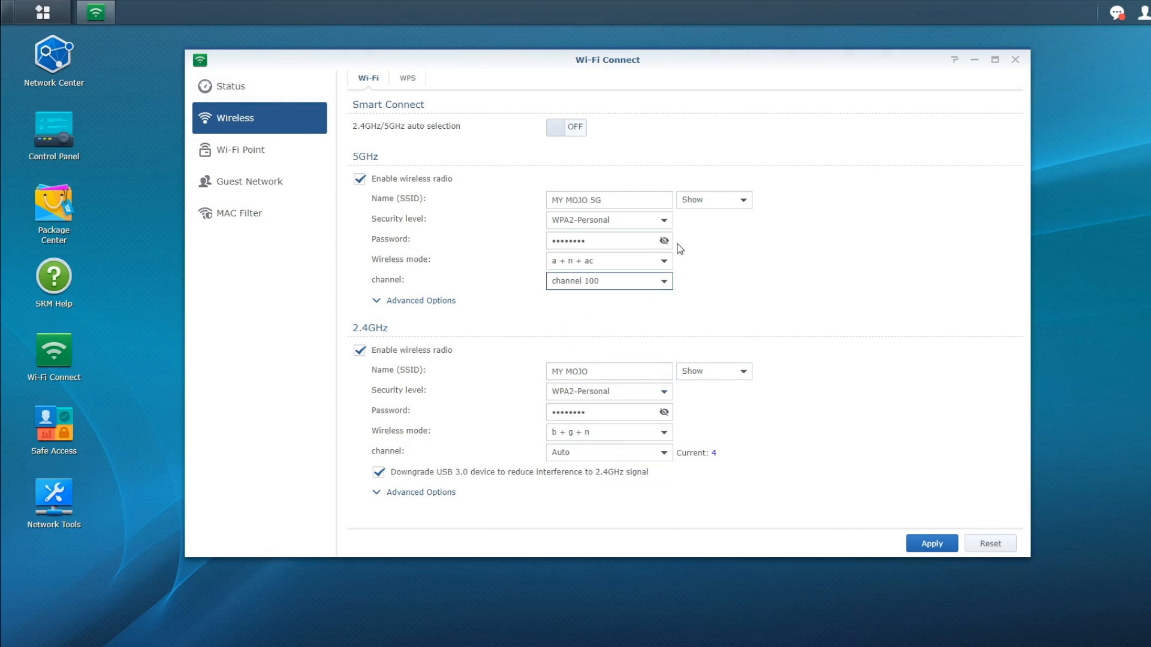
{"action": "left_click", "coordinate": [608, 281]}
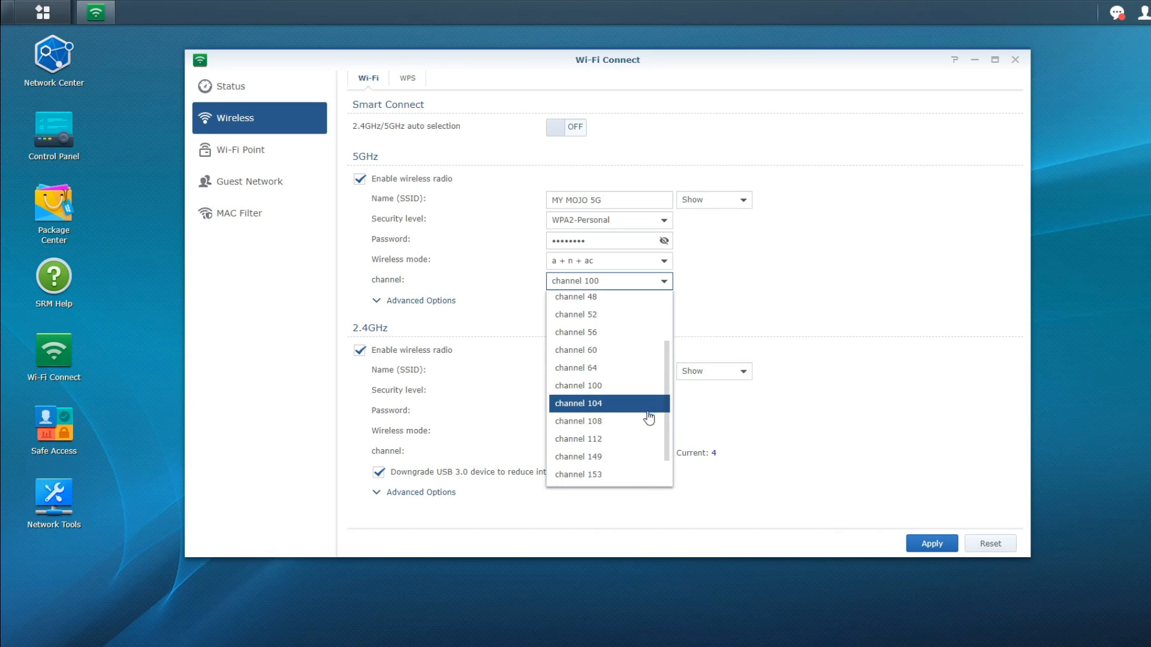
{"action": "mouse_move", "coordinate": [615, 421]}
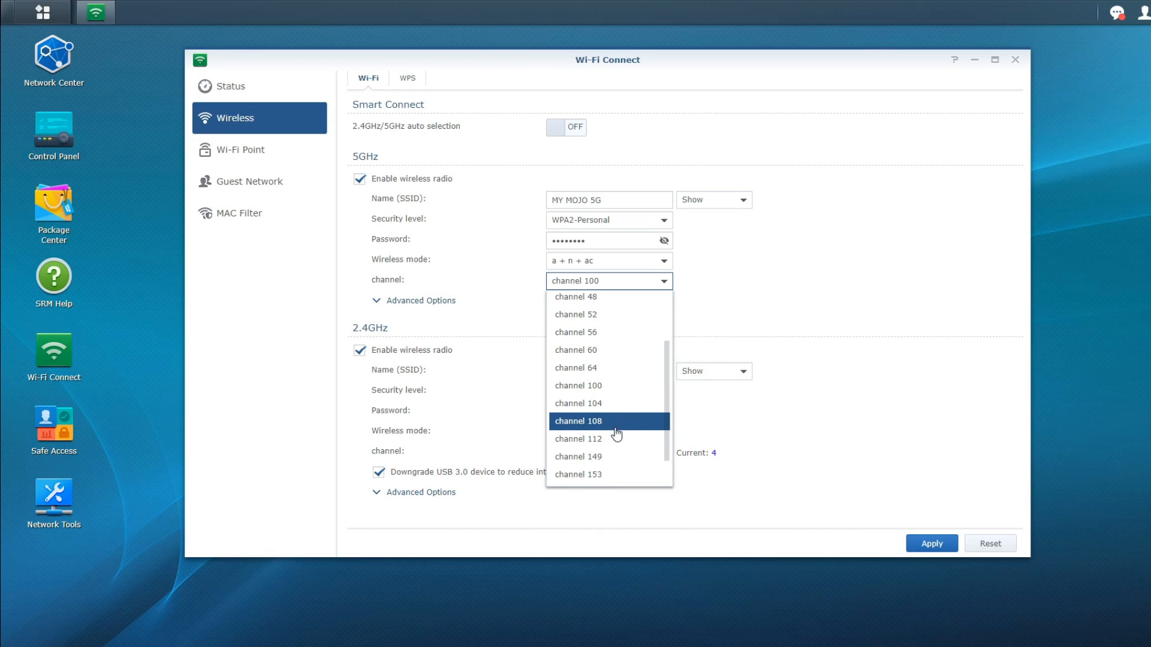
{"action": "left_click", "coordinate": [578, 421]}
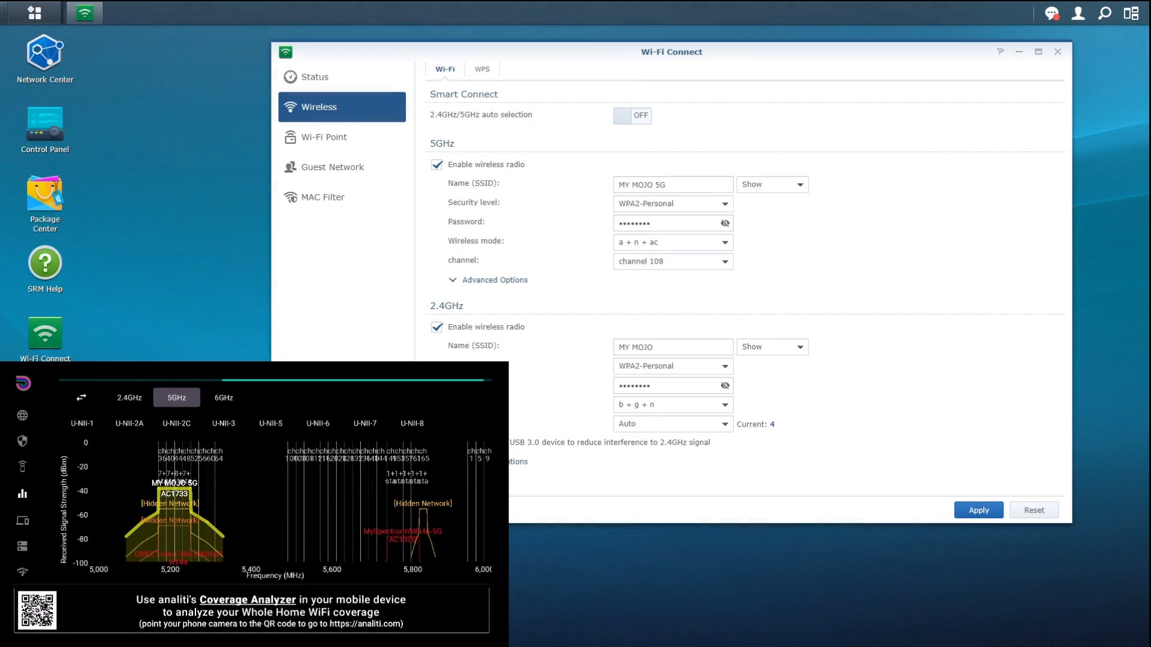
{"action": "left_click", "coordinate": [128, 398]}
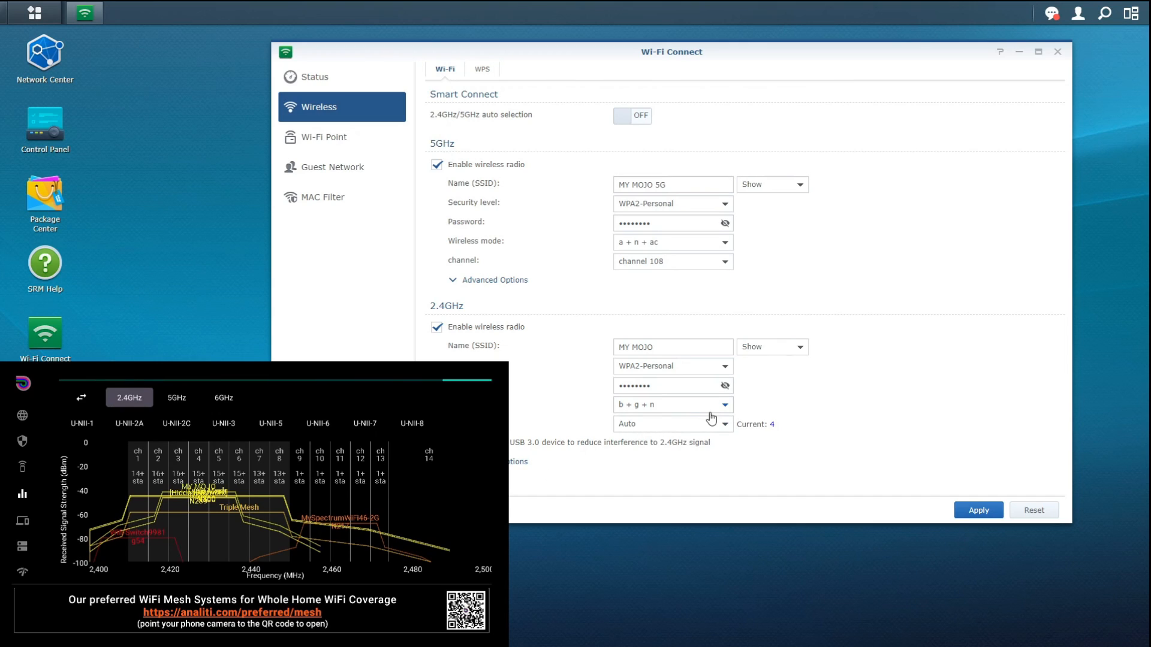
Change the 2.4GHz network from Auto to channel 6
{"action": "left_click", "coordinate": [670, 424]}
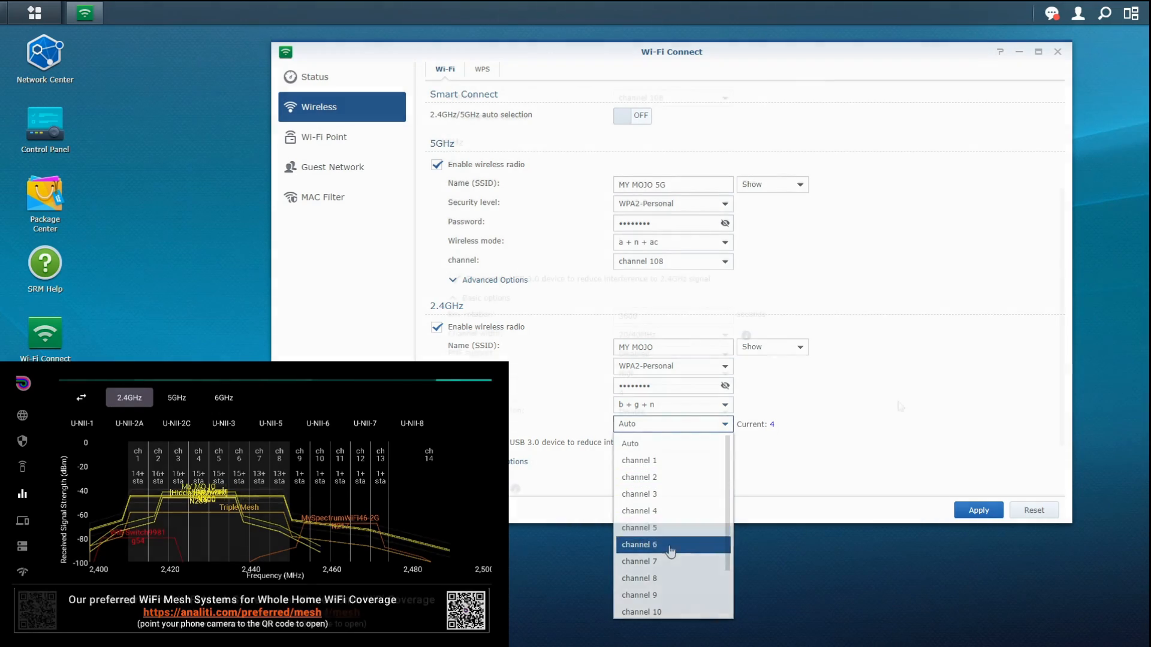
{"action": "left_click", "coordinate": [638, 544]}
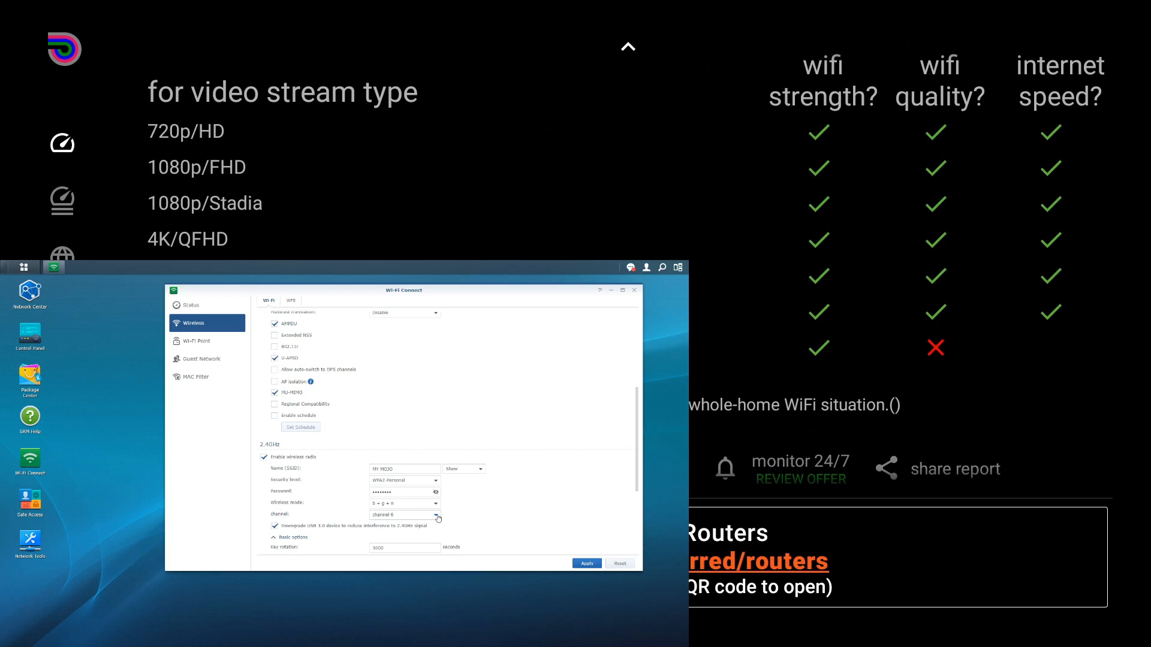
Apply a new 2.4GHz channel so the Fire Stick reconnects to MY MOJO at 50 down, 22.76 up
{"action": "left_click", "coordinate": [437, 514]}
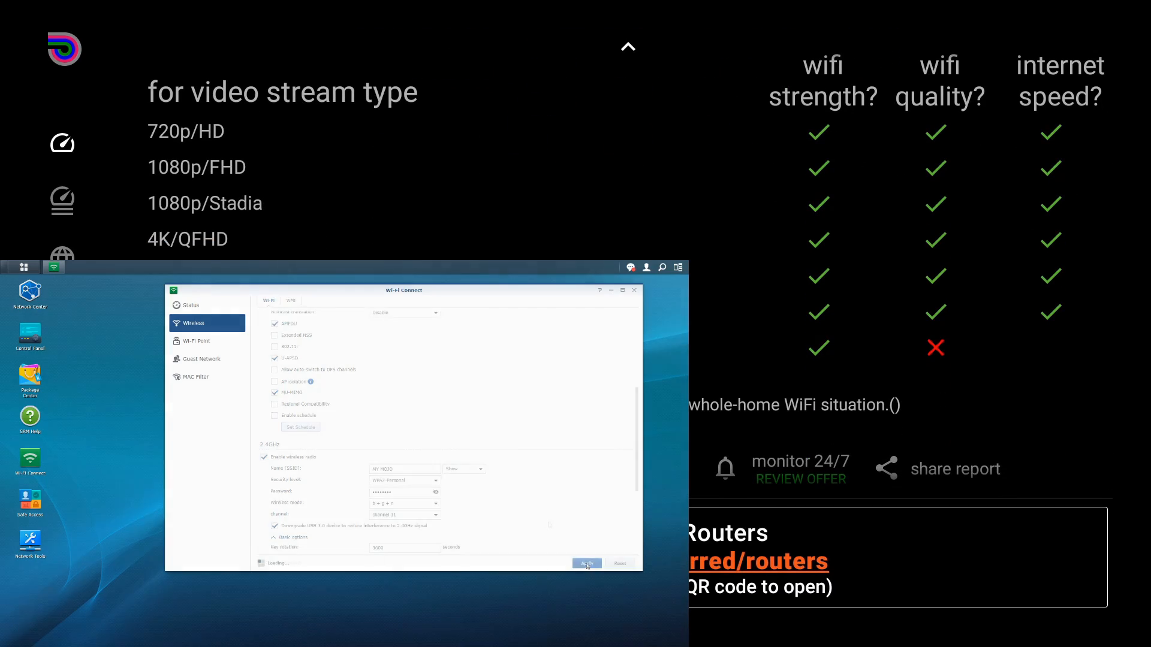
{"action": "left_click", "coordinate": [586, 563]}
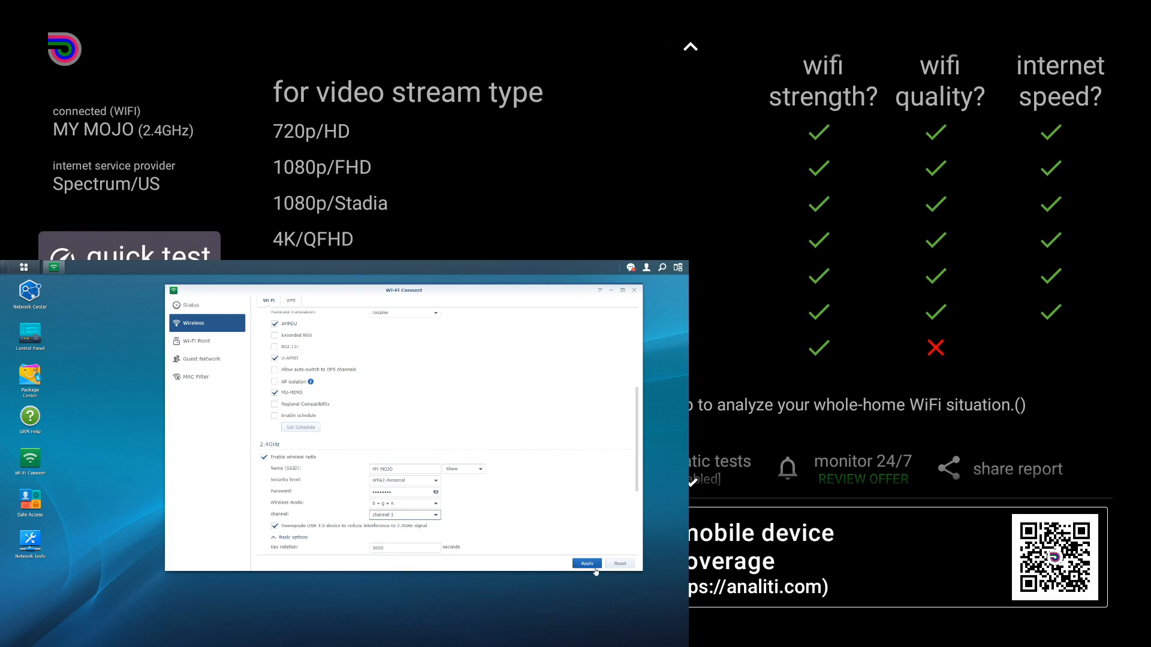
{"action": "left_click", "coordinate": [586, 564]}
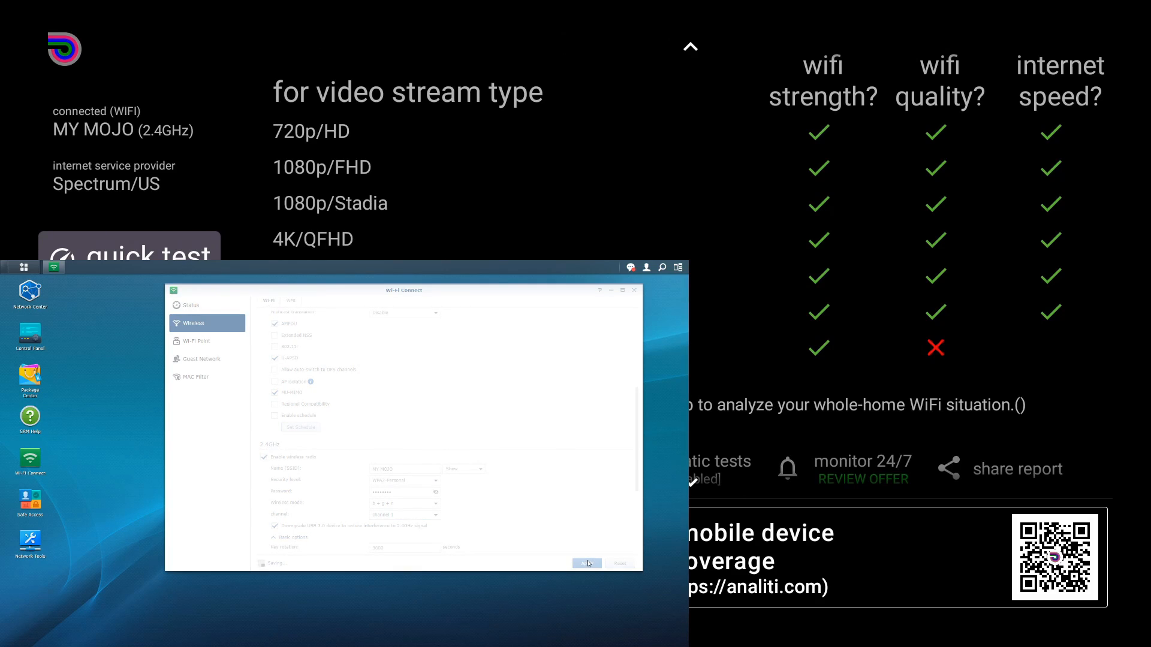
{"action": "left_click", "coordinate": [586, 564]}
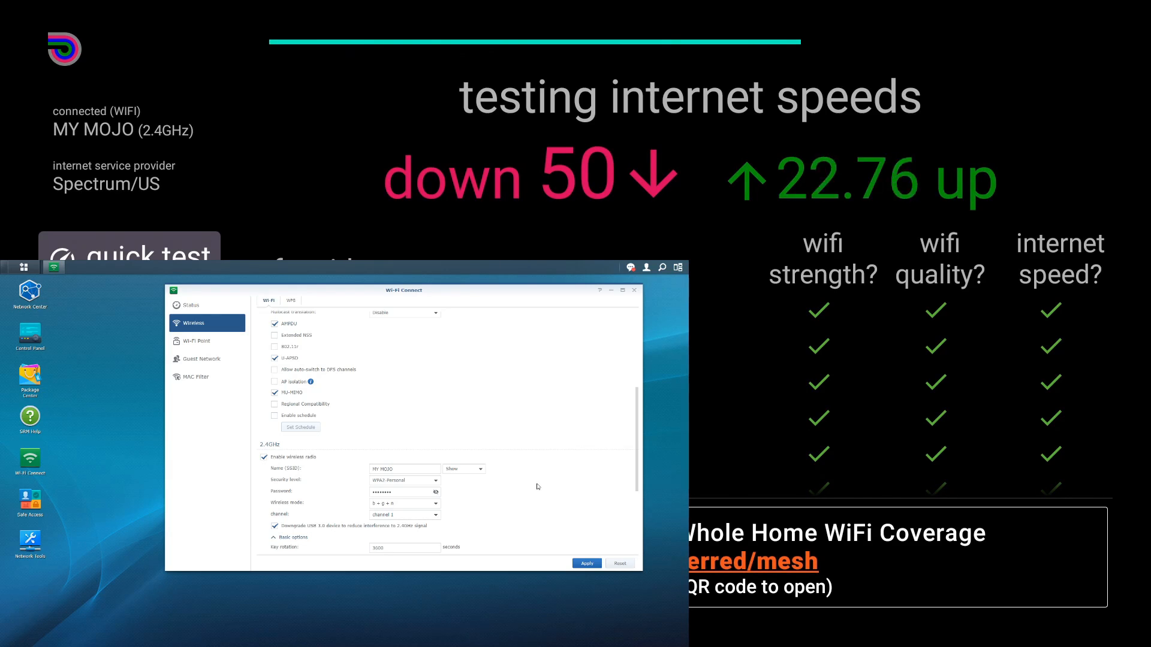
Run a quick test and view the 2.4GHz chart showing MY MOJO on channel 11, clear of Triple Mesh
{"action": "left_click", "coordinate": [434, 514]}
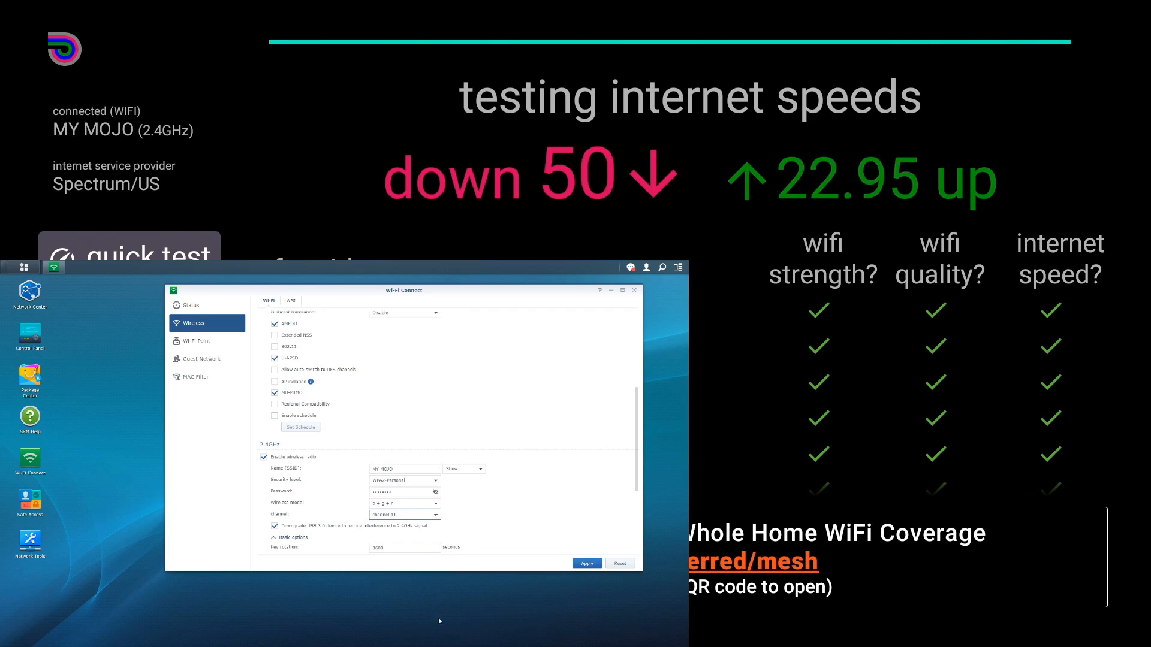
{"action": "left_click", "coordinate": [585, 563]}
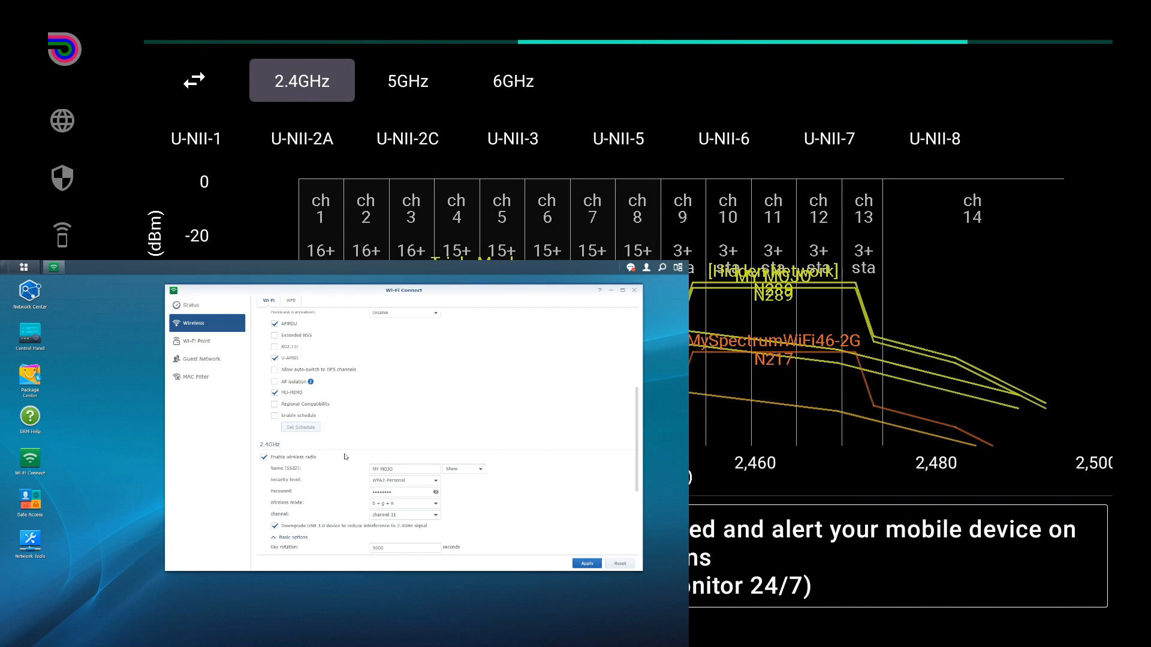
{"action": "left_click", "coordinate": [633, 291]}
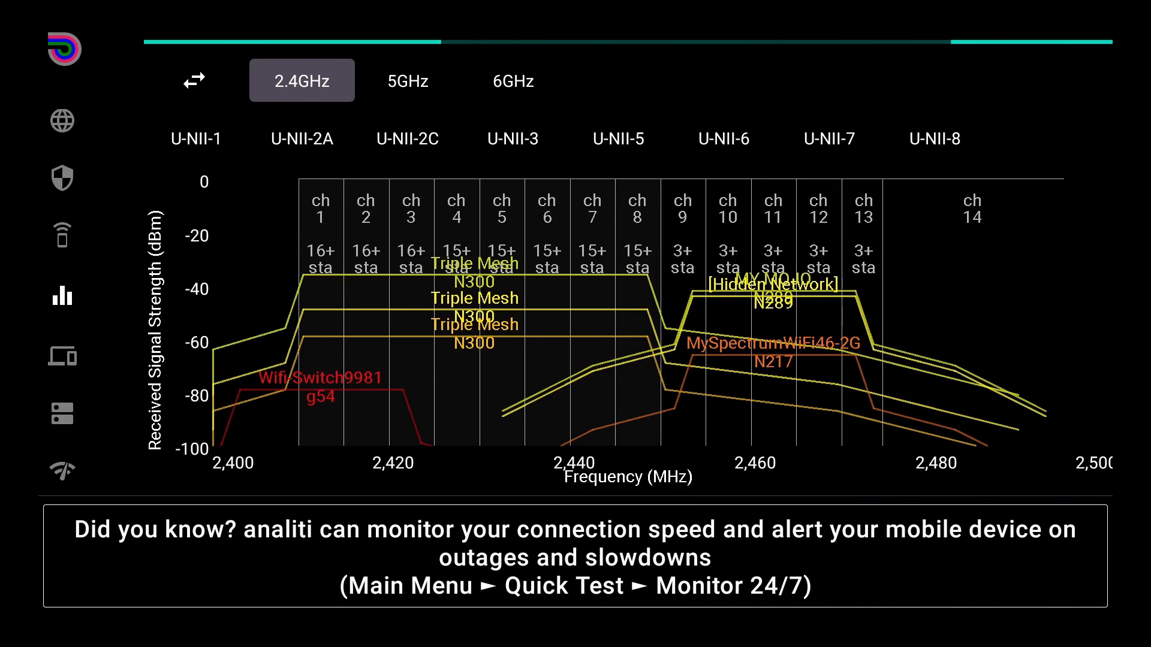